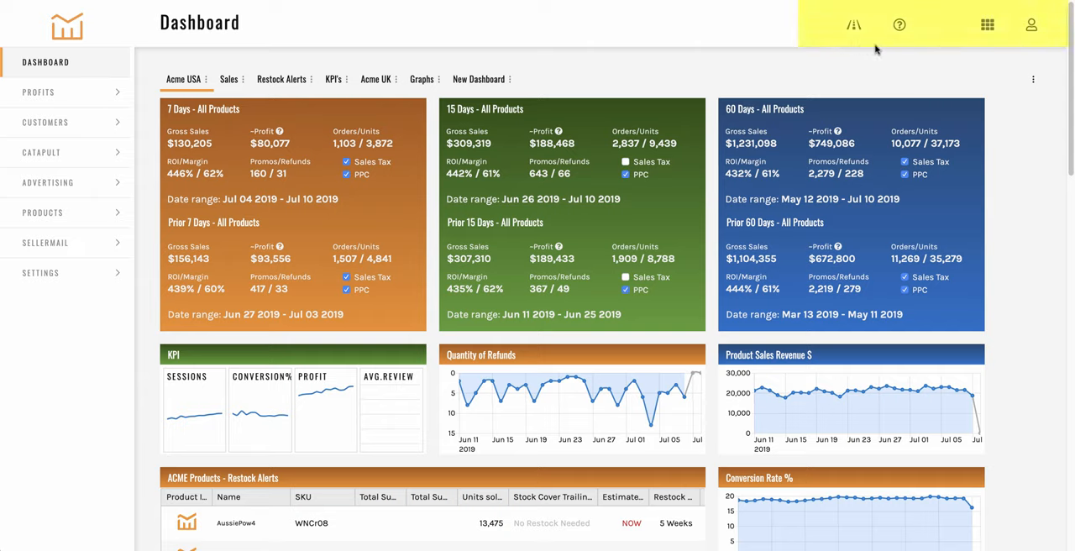
# Step: View the guided walkthroughs list, then the help menu with knowledge base, support, theme and language options
pyautogui.click(853, 23)
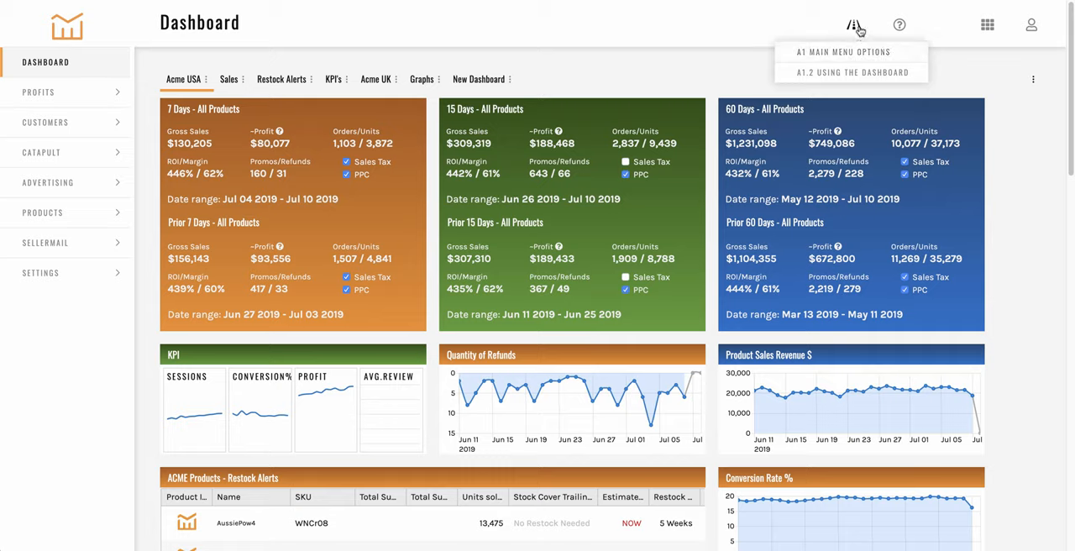
pyautogui.click(899, 24)
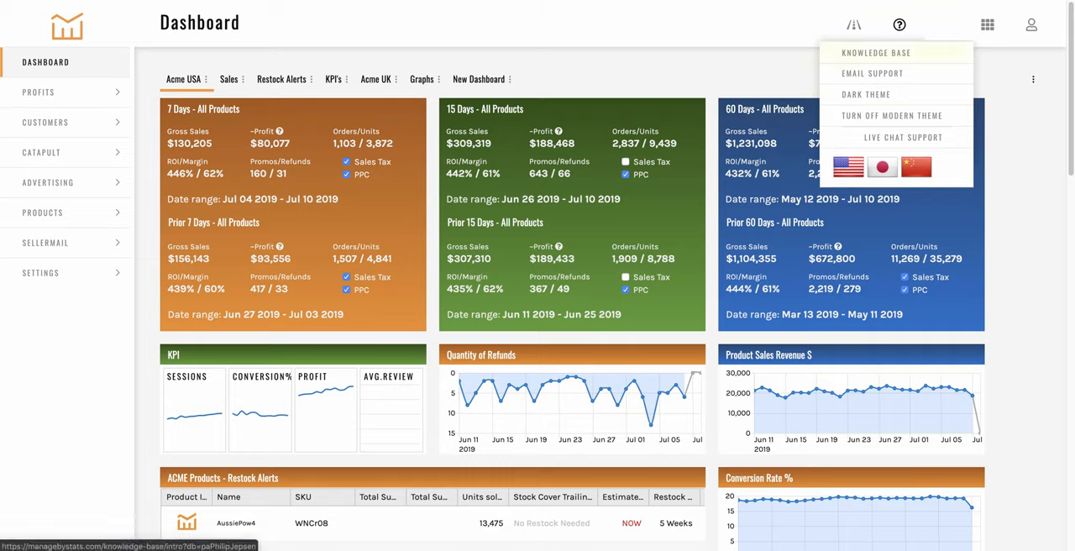
pyautogui.moveTo(897, 52)
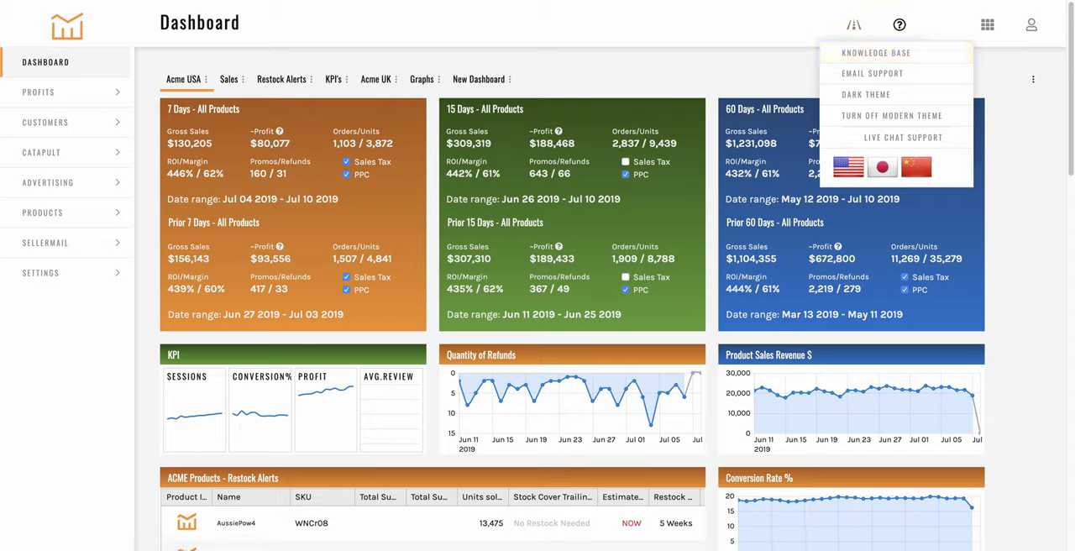
pyautogui.moveTo(874, 74)
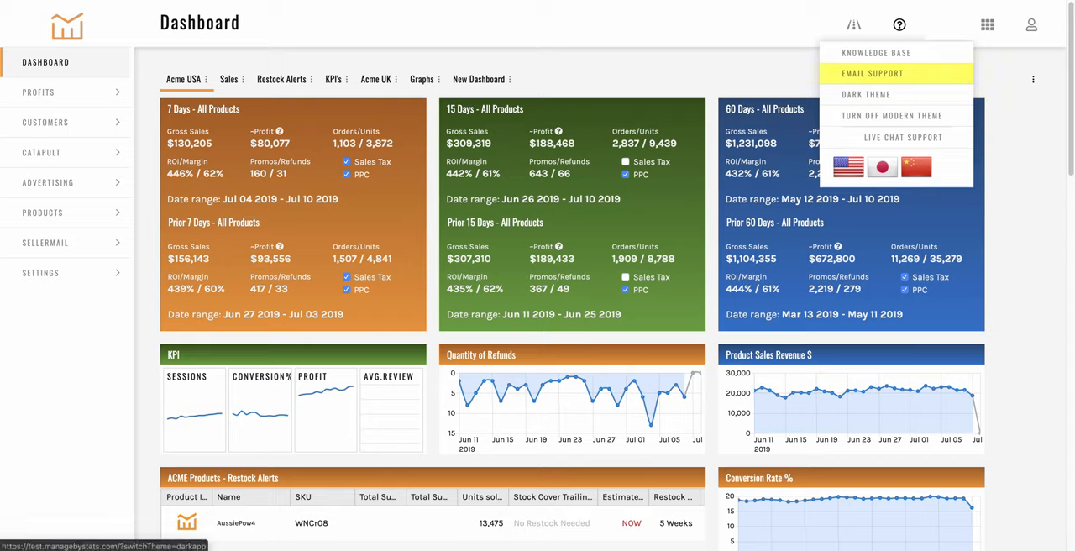
pyautogui.moveTo(867, 95)
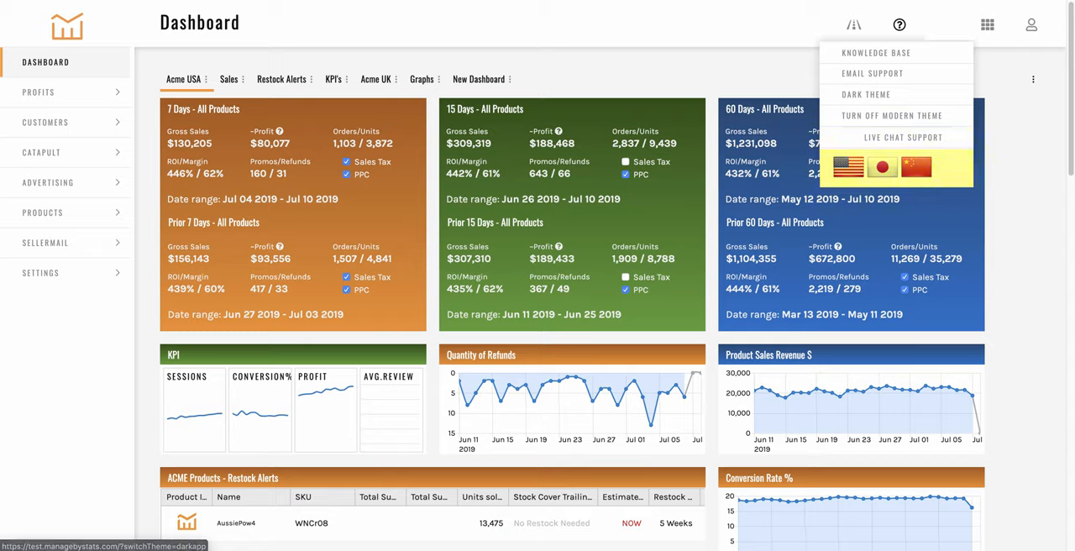
# Step: View the quick sections list, then the account menu with seller accounts, password, two-factor and logout
pyautogui.click(988, 23)
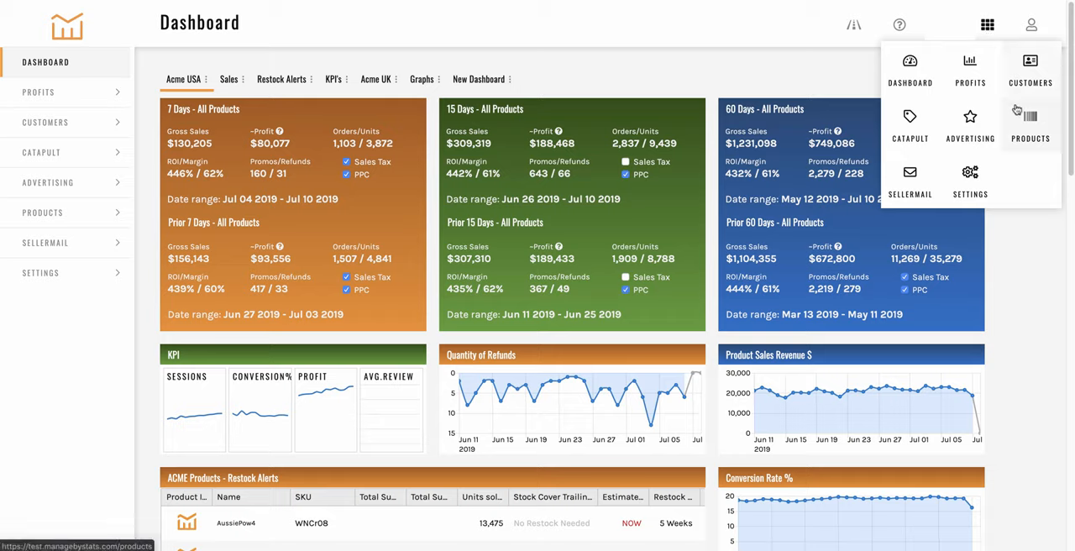
pyautogui.click(1032, 23)
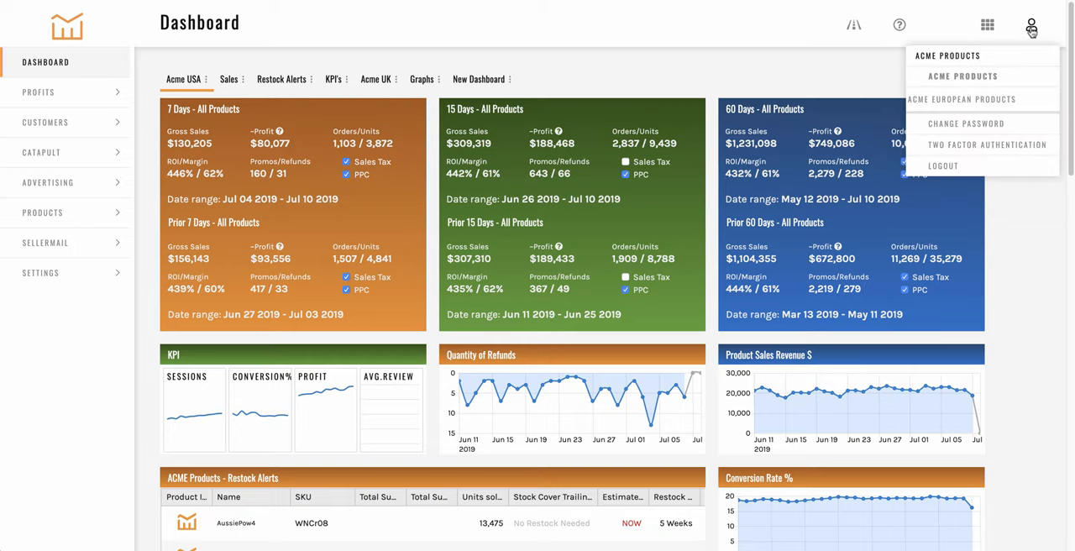
pyautogui.moveTo(962, 76)
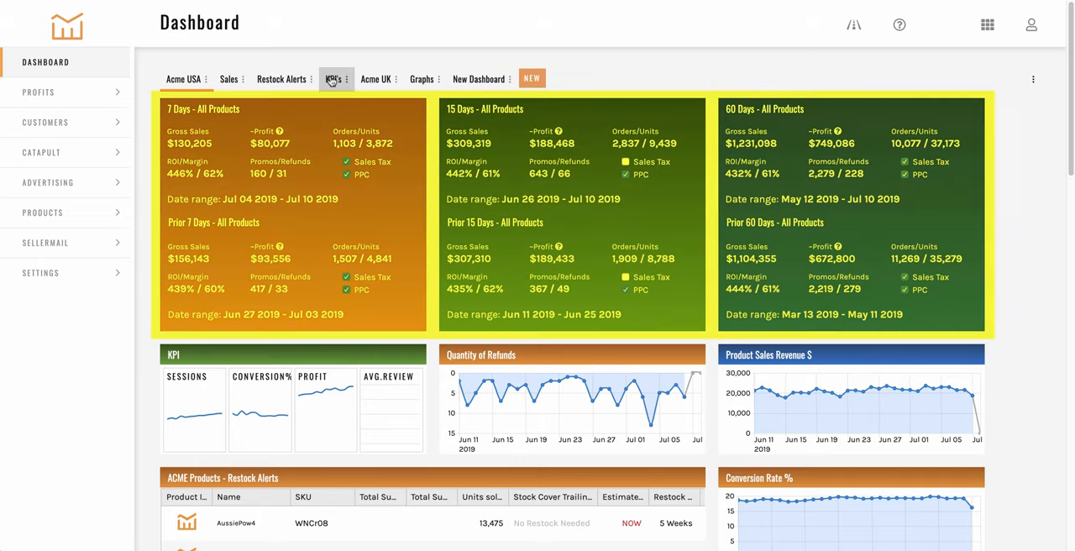
pyautogui.click(333, 78)
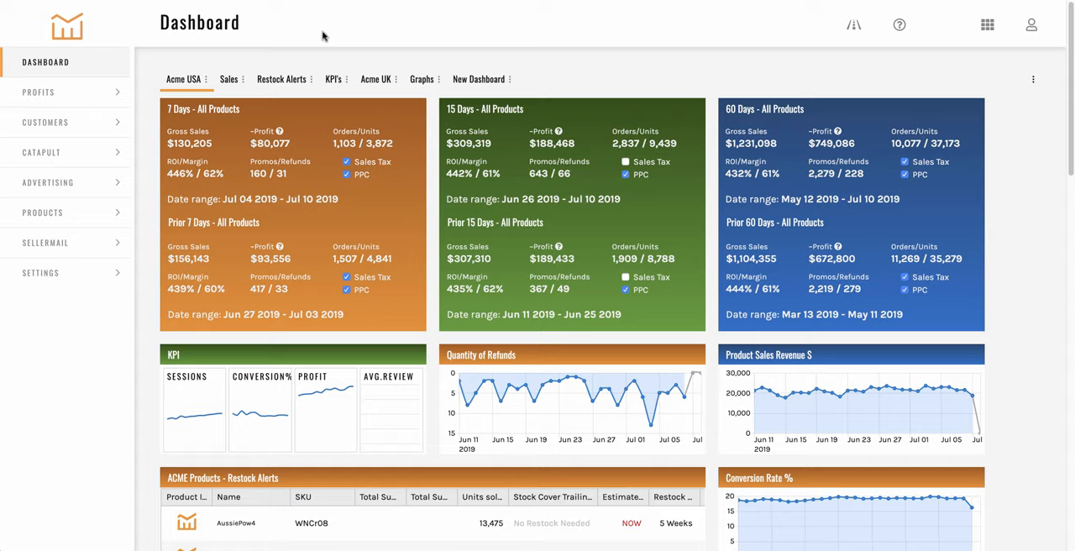
pyautogui.moveTo(188, 17)
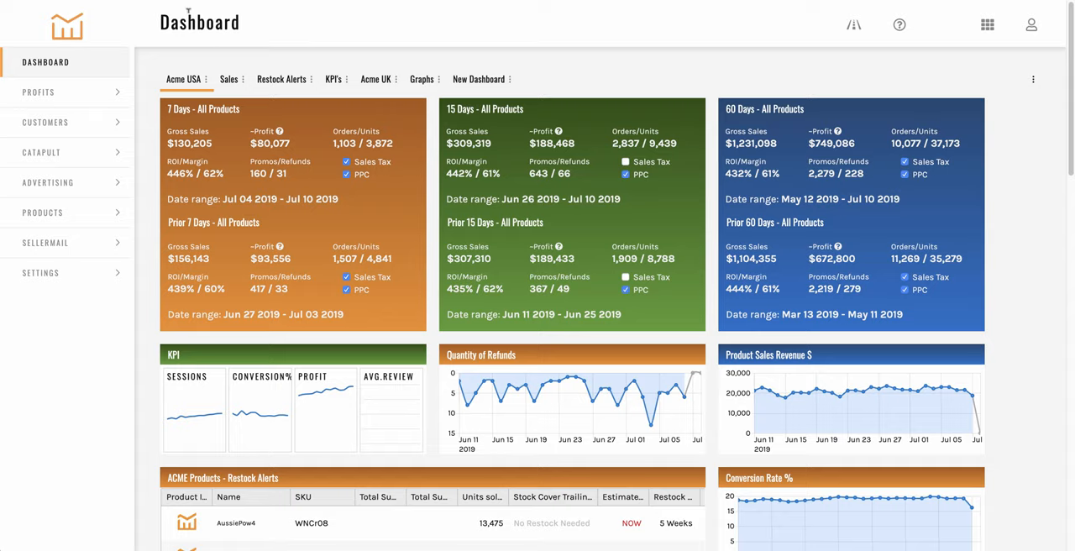
# Step: Browse the Profits statistics by brand and the additional expenses list
pyautogui.click(37, 90)
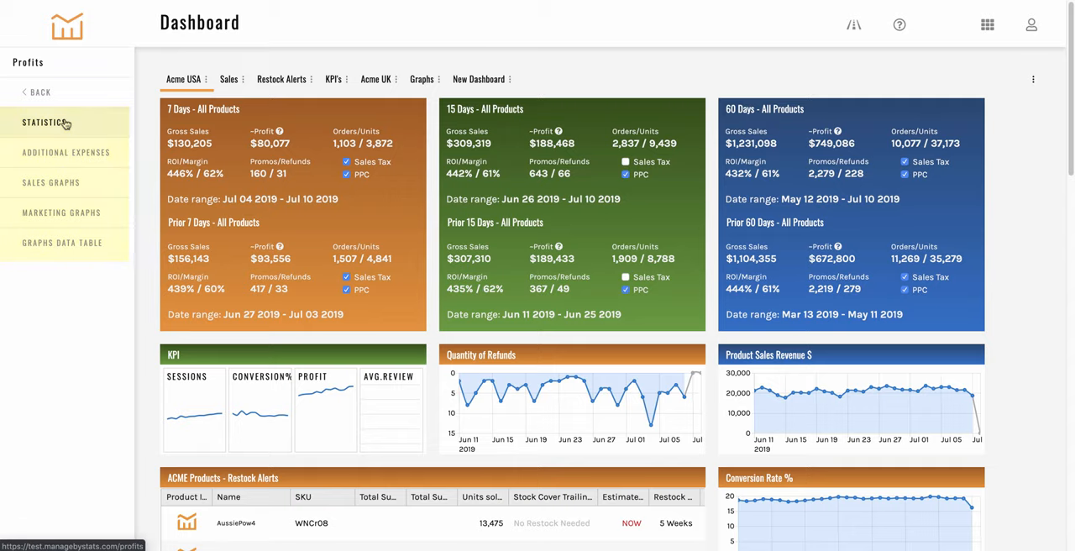
pyautogui.click(42, 123)
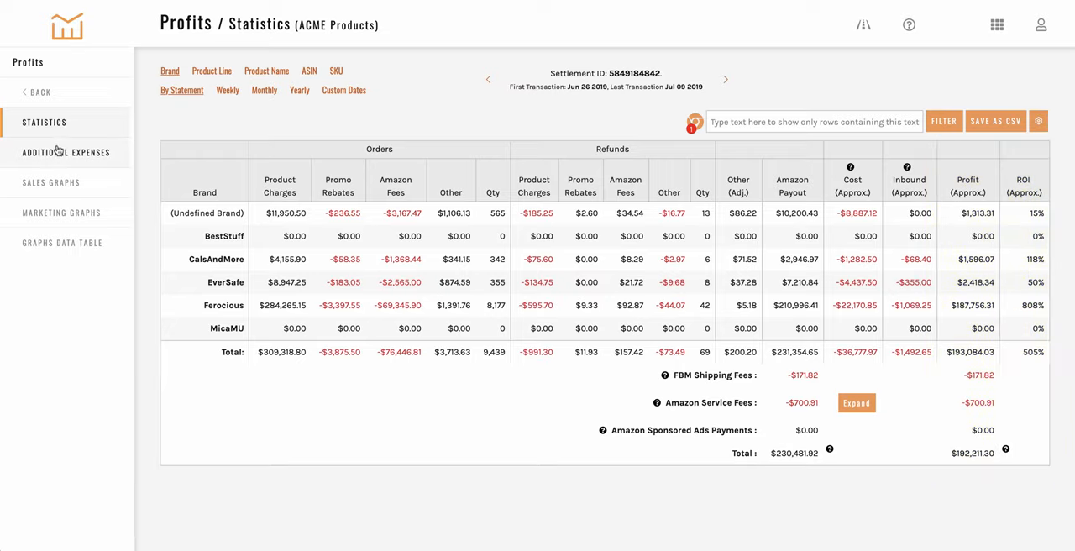
pyautogui.click(65, 153)
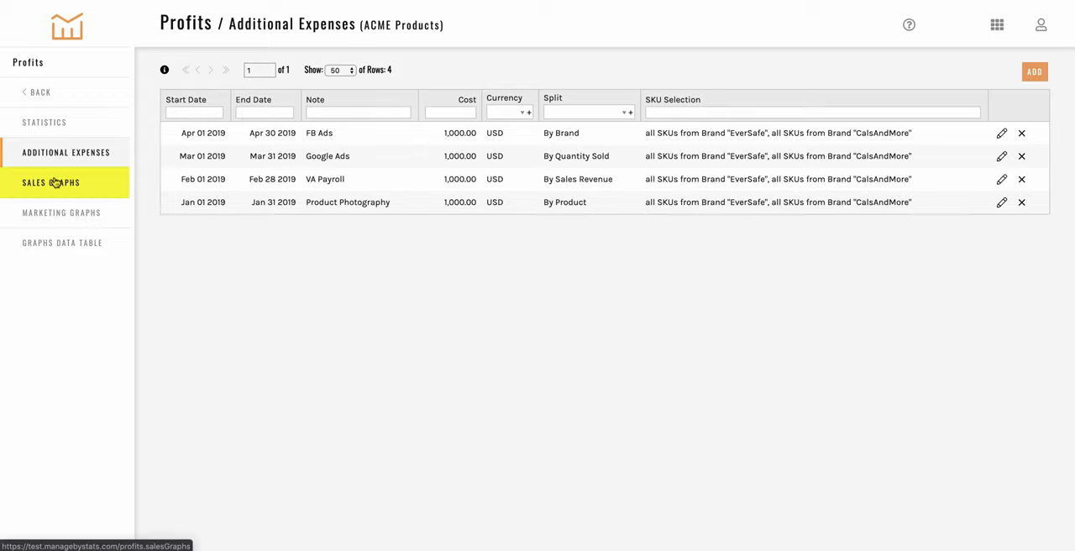
# Step: View the sales graphs, then the marketing graphs of ad cost, impressions and clicks
pyautogui.click(51, 182)
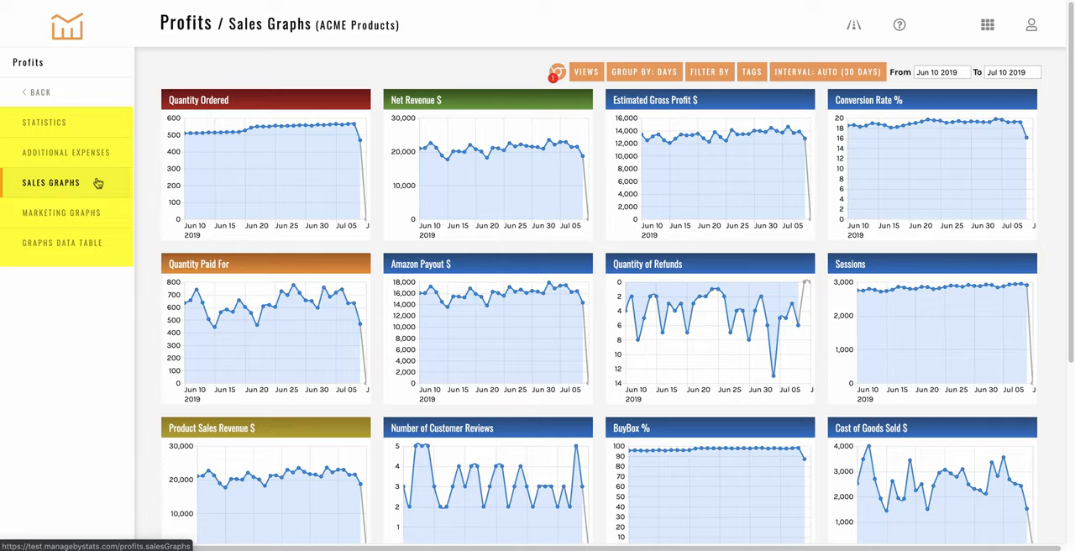
pyautogui.click(61, 212)
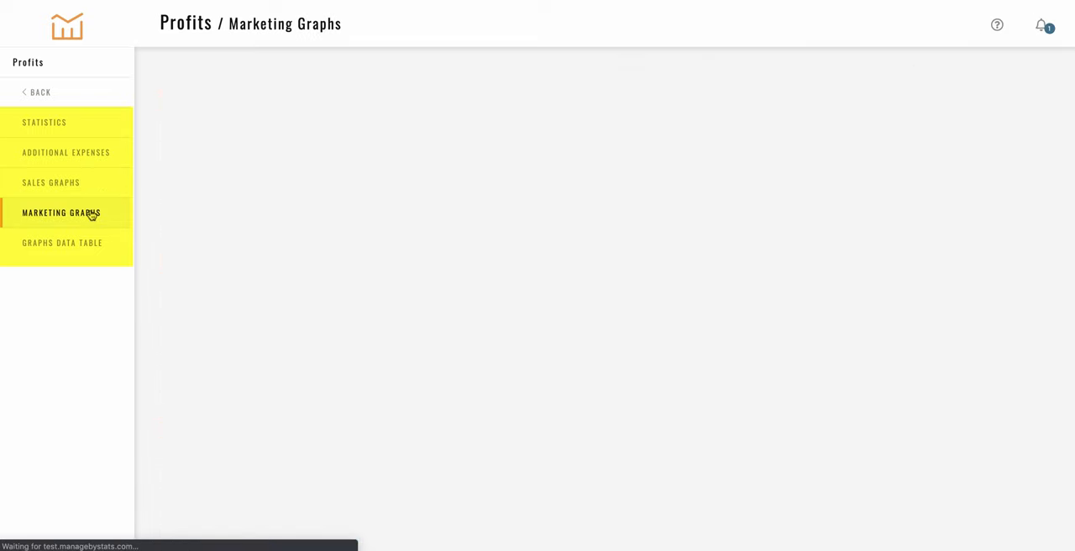
pyautogui.click(60, 212)
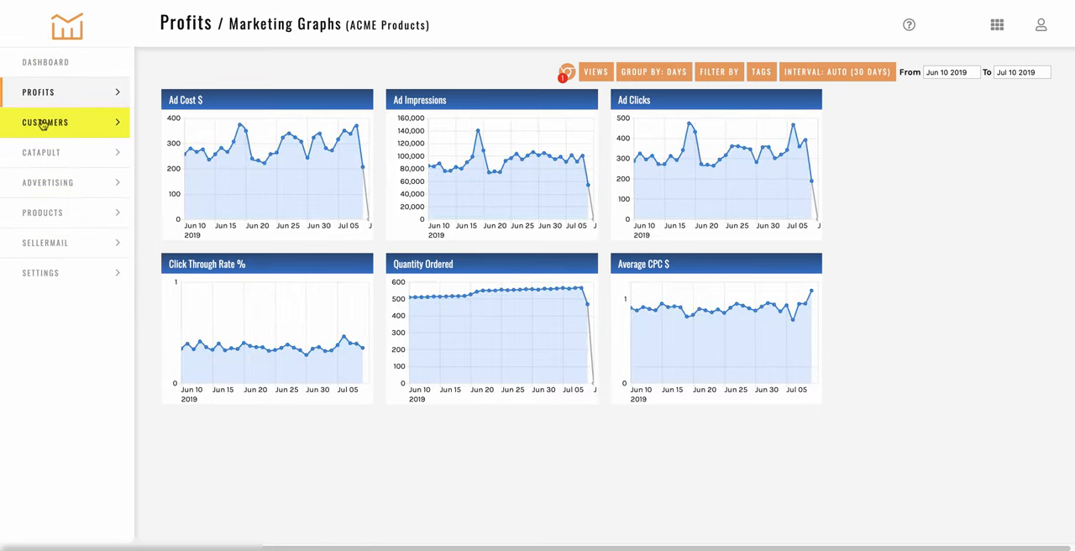
# Step: Expand the Customers list showing hub, customer list, repeat buyers and reports pages
pyautogui.click(44, 121)
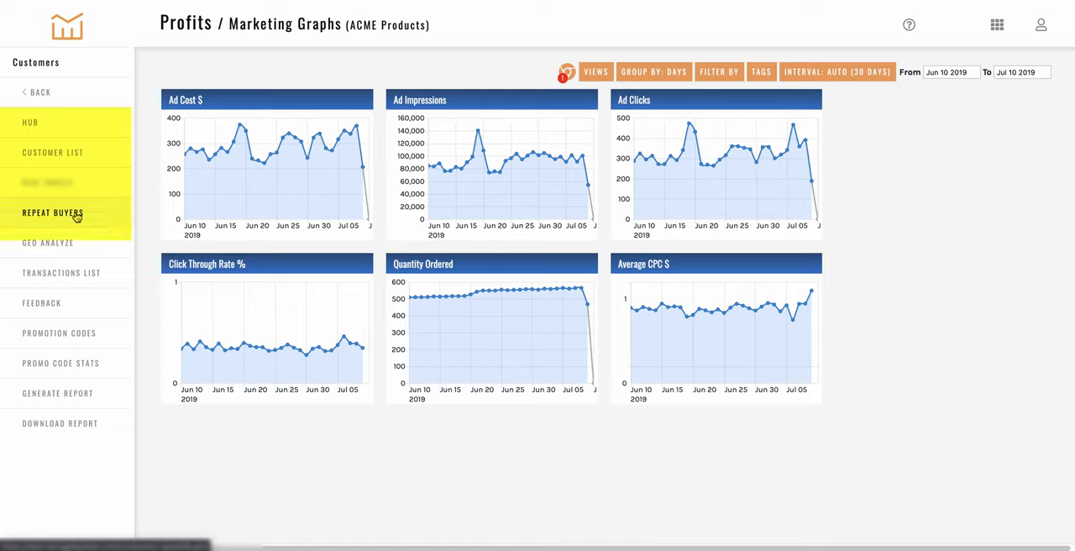
pyautogui.moveTo(53, 242)
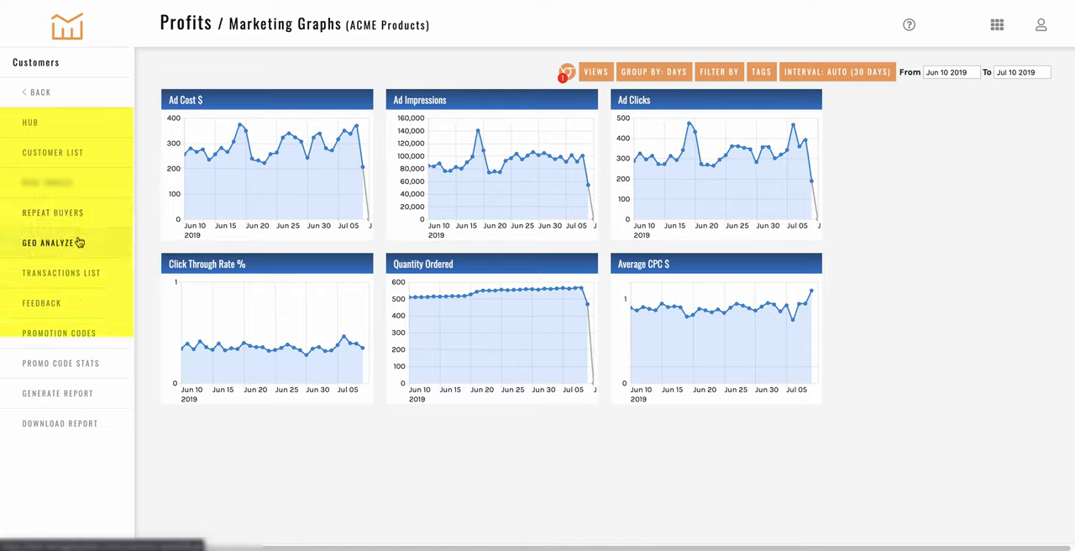
pyautogui.moveTo(80, 288)
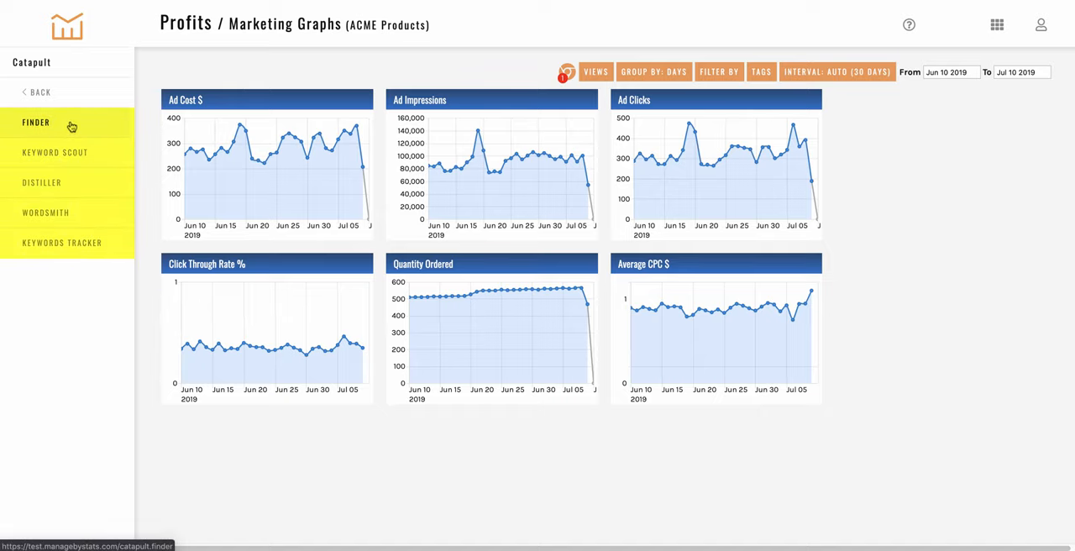
# Step: Browse Catapult's Finder with product images and run a Keyword Scout lookup for the entered ASIN
pyautogui.click(36, 121)
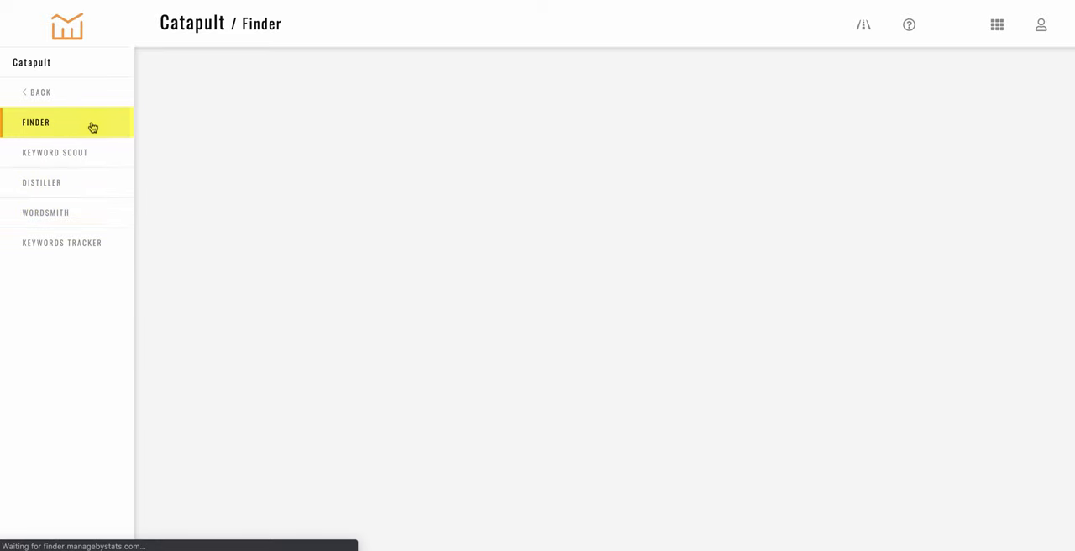
pyautogui.click(35, 121)
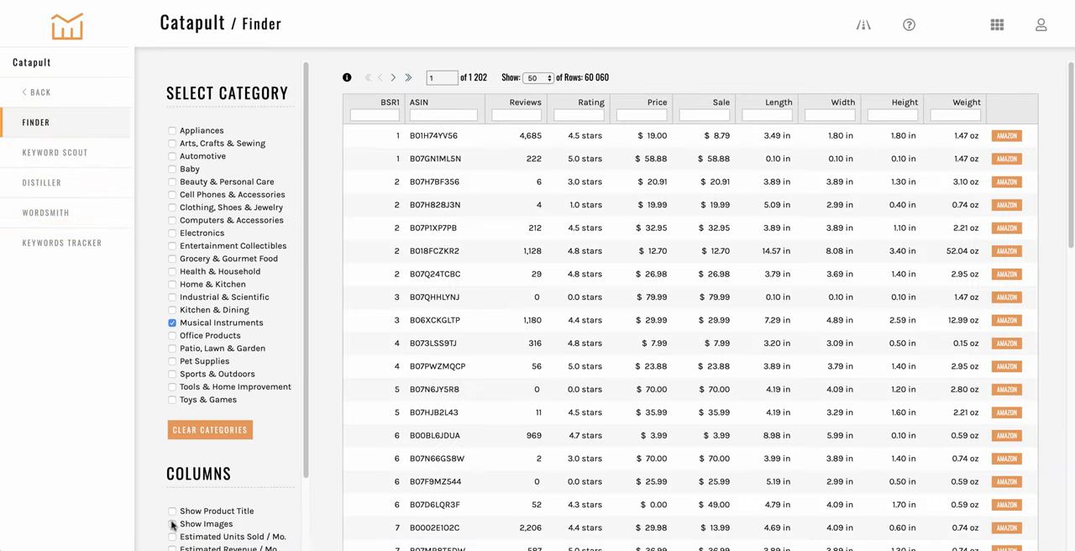
pyautogui.click(172, 524)
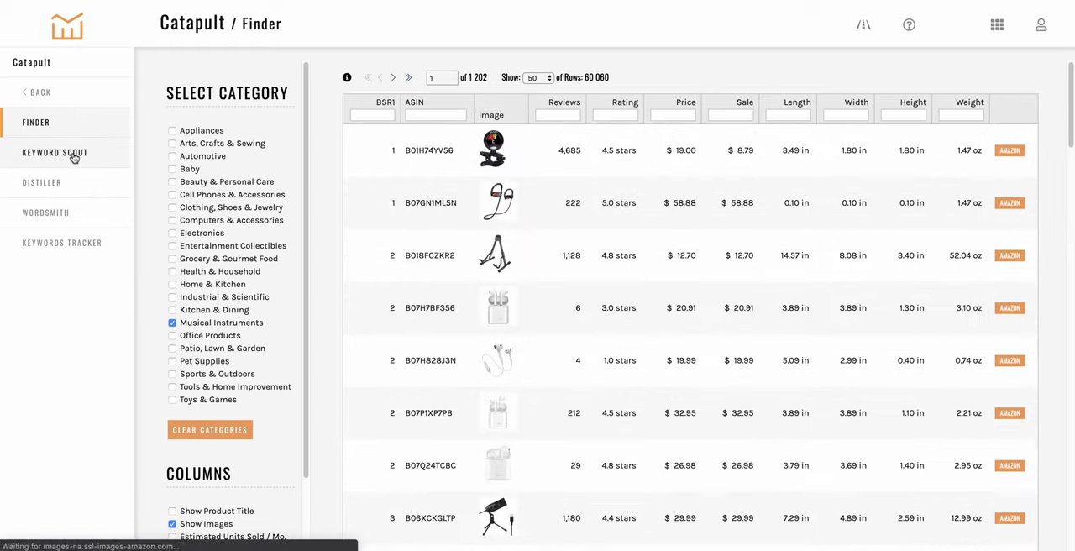
pyautogui.click(55, 153)
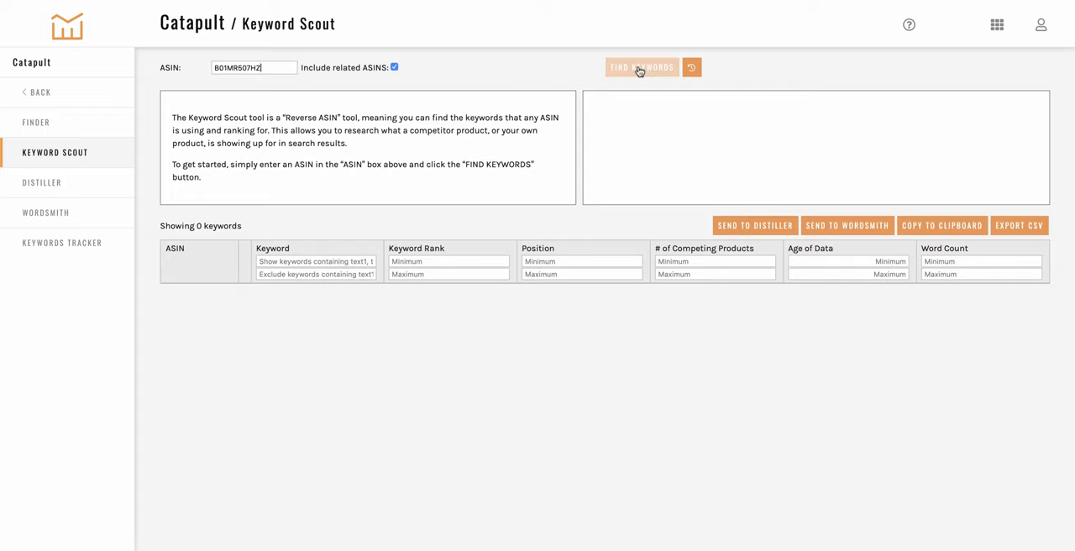
pyautogui.click(642, 67)
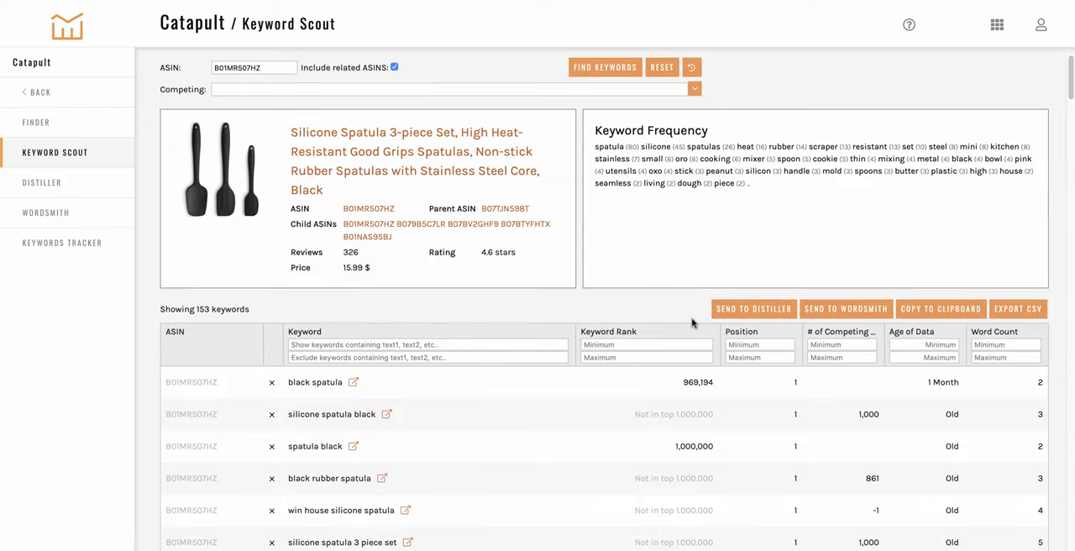
pyautogui.click(40, 182)
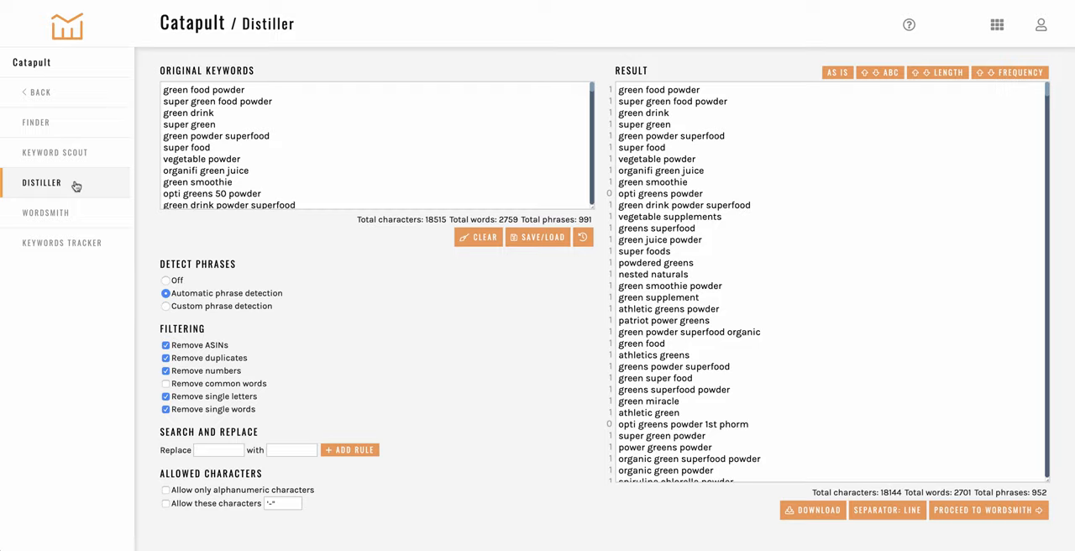
pyautogui.moveTo(47, 211)
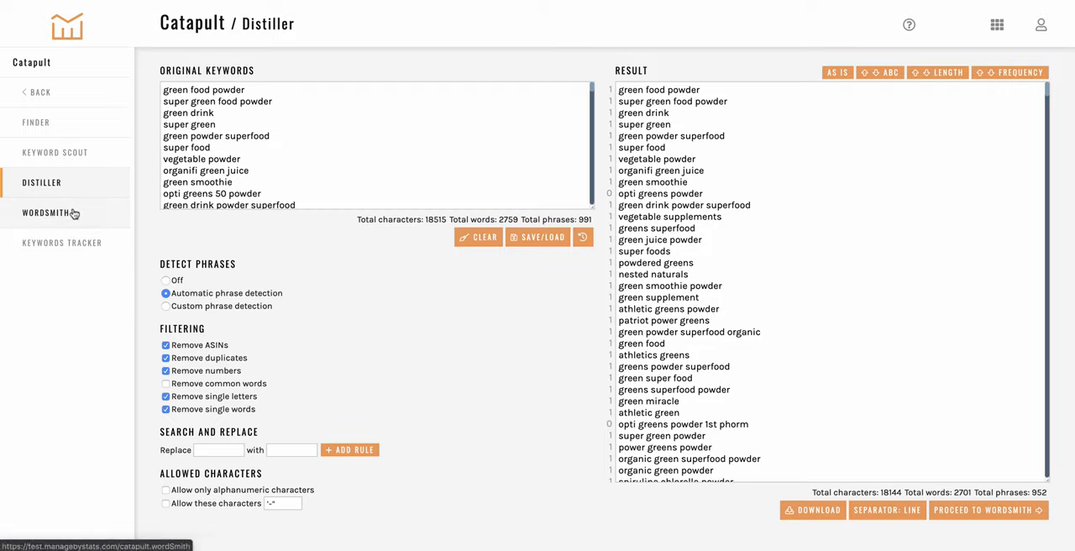
# Step: View the WordSmith listing editor, then the keywords tracker performance table
pyautogui.click(47, 212)
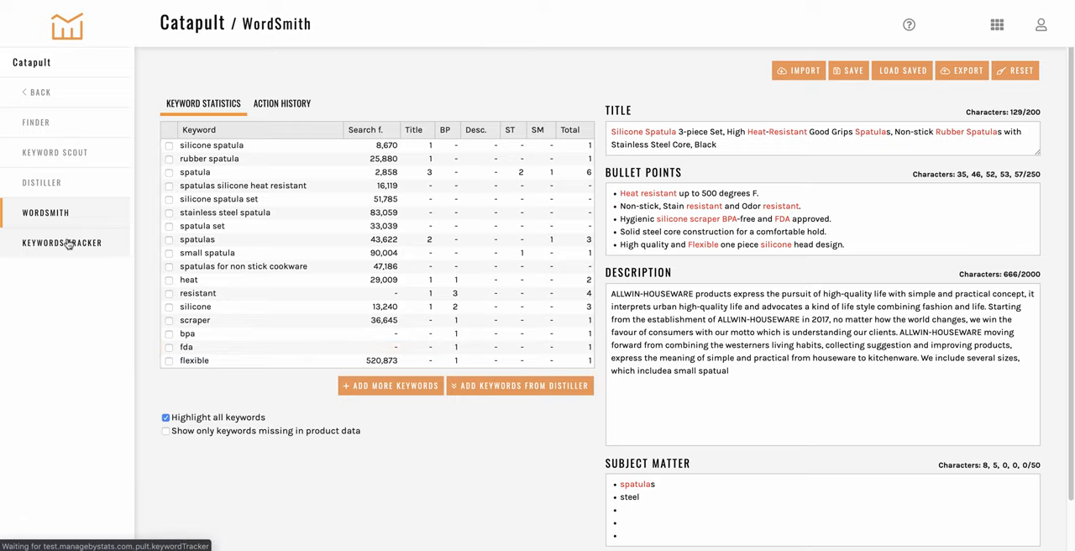
pyautogui.click(61, 242)
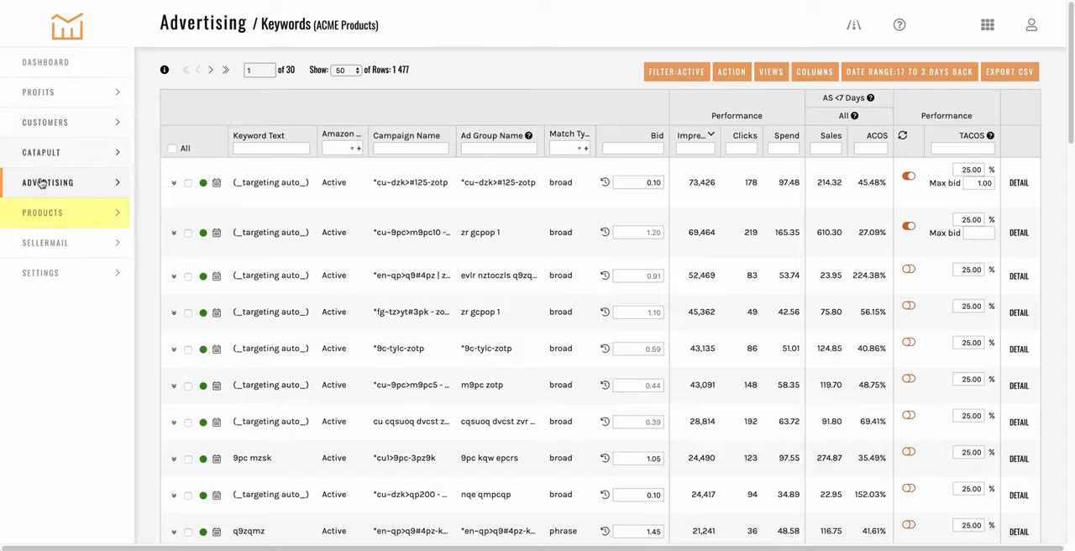
# Step: Open the SellerMail email rules and edit the shipped-order congratulations rule
pyautogui.click(42, 212)
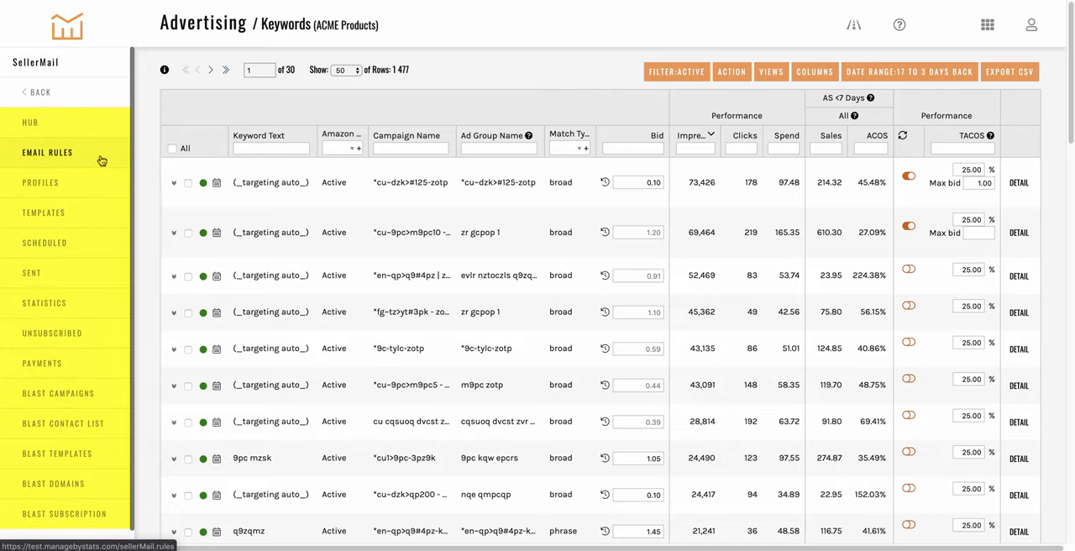
pyautogui.click(47, 153)
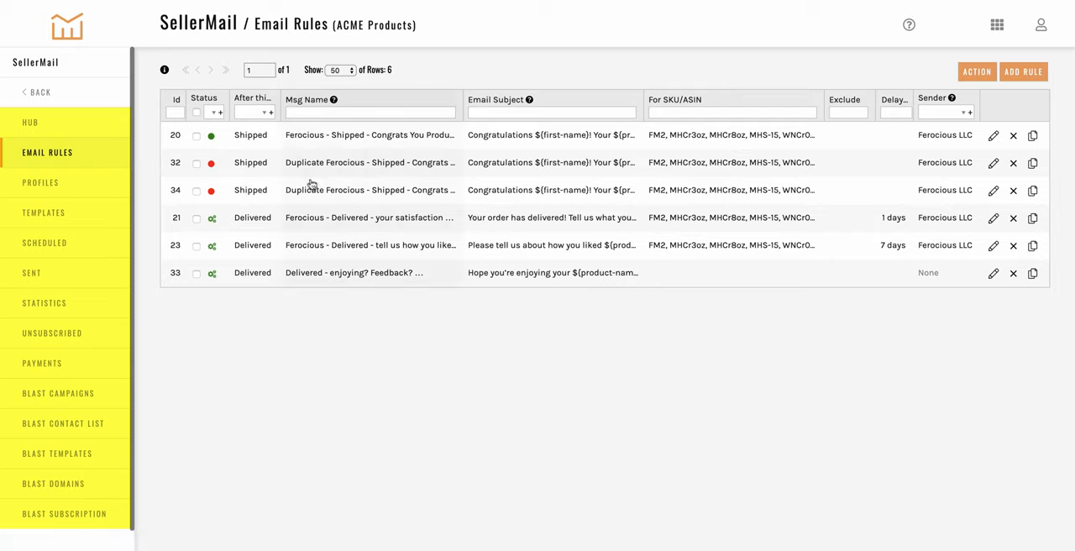
pyautogui.moveTo(994, 134)
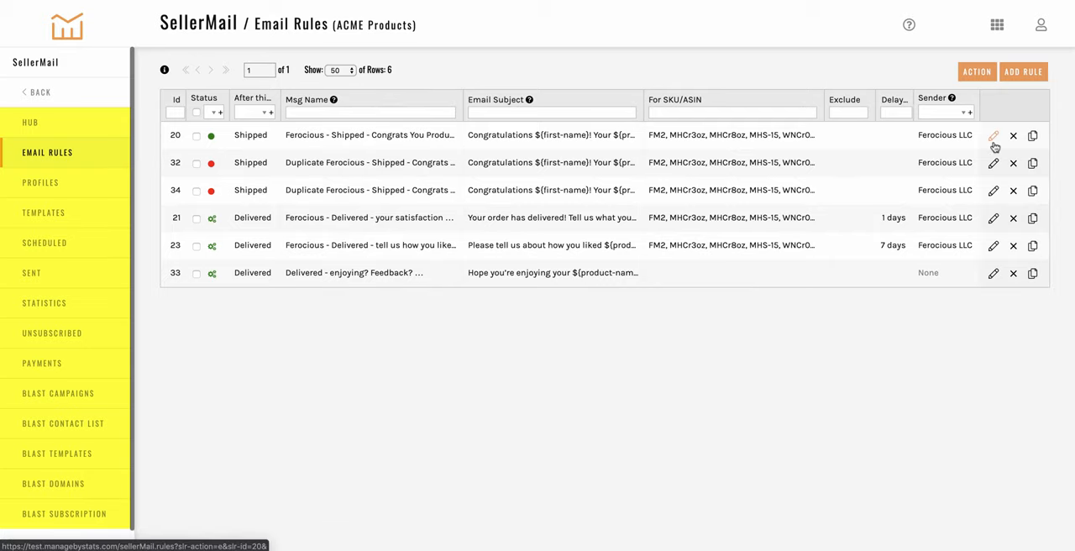
pyautogui.click(994, 134)
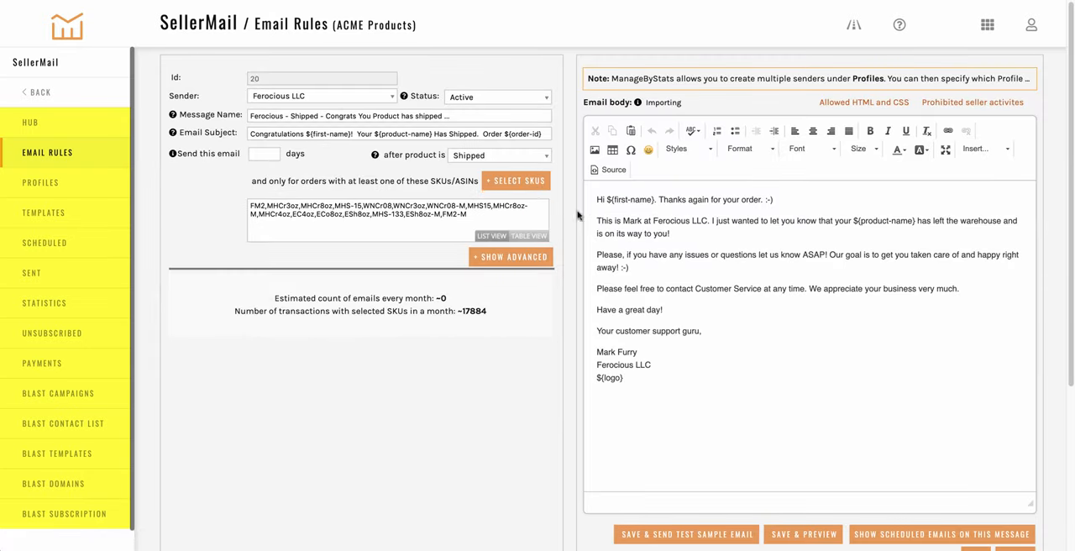
# Step: Reveal and then hide the rule's advanced targeting options
pyautogui.click(511, 255)
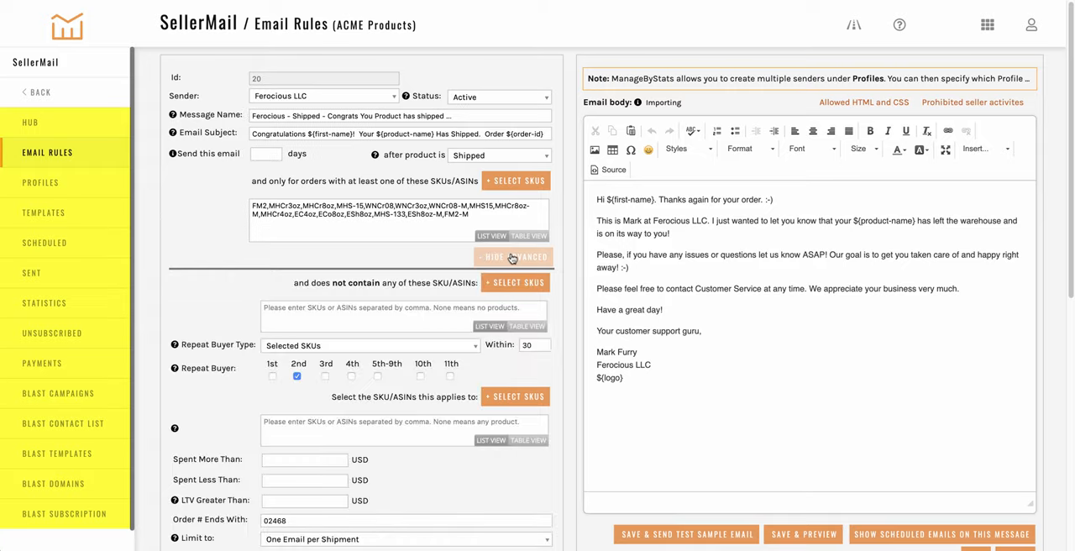
pyautogui.click(511, 257)
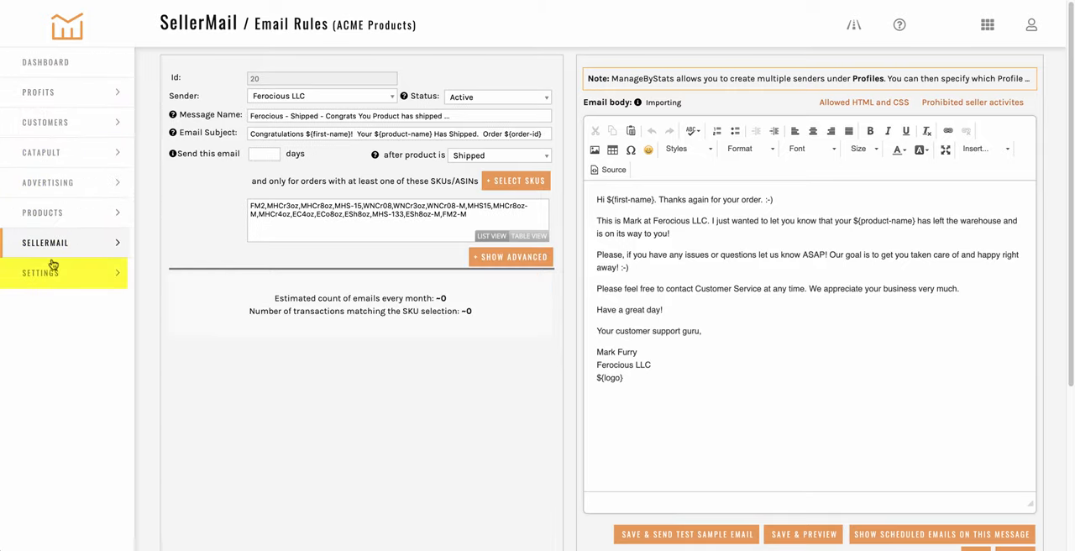
# Step: Browse the Settings seller accounts and affiliate link pages
pyautogui.click(43, 272)
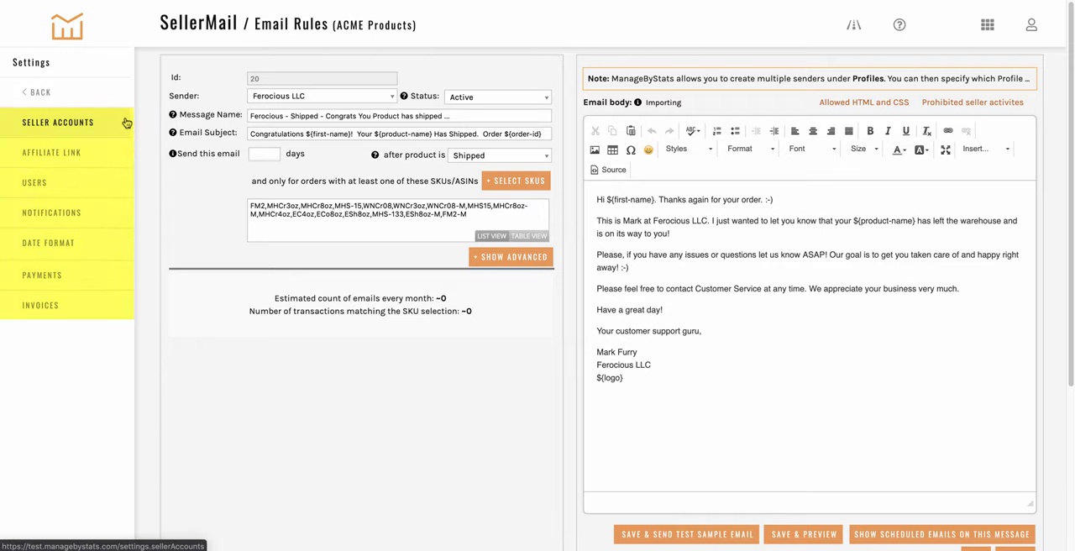
pyautogui.click(52, 153)
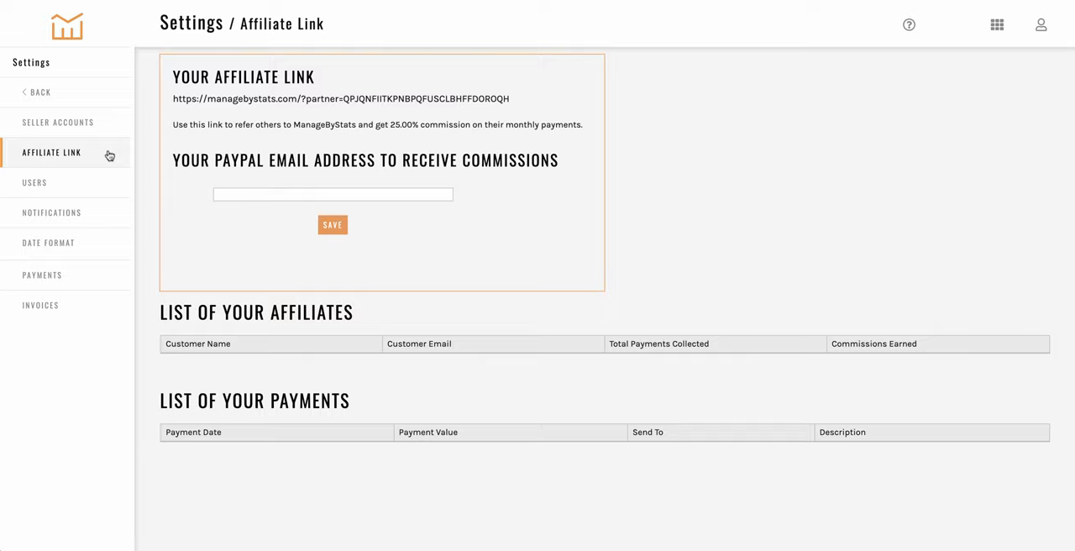
pyautogui.click(33, 182)
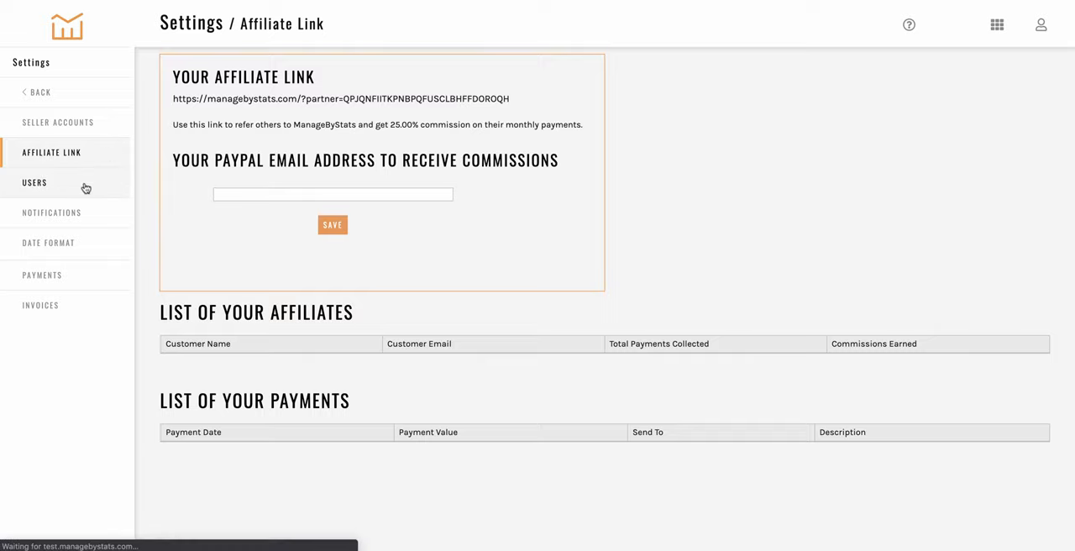
# Step: Edit the second user's permissions, then view the email notification schedule
pyautogui.click(34, 181)
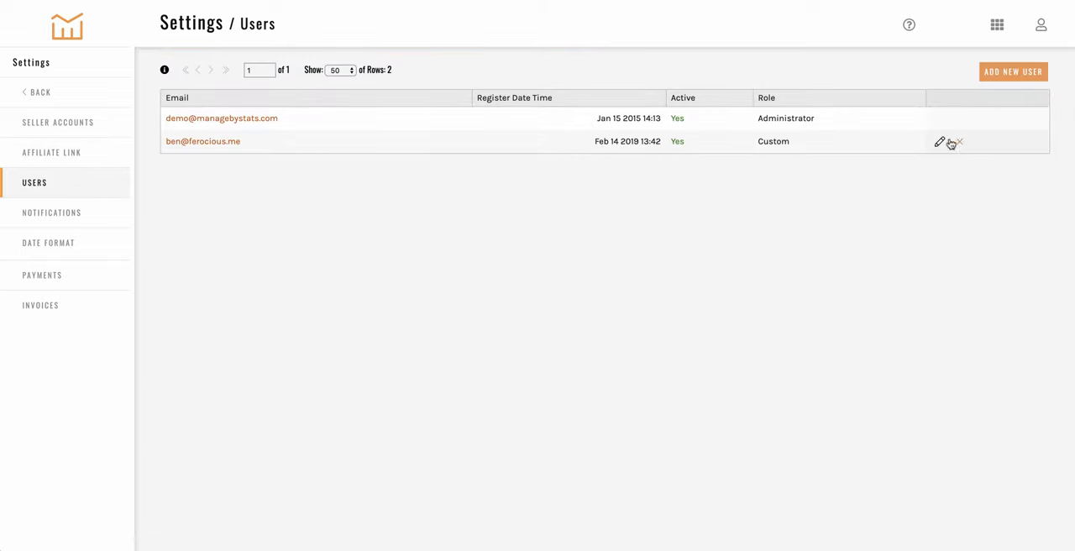
pyautogui.click(941, 141)
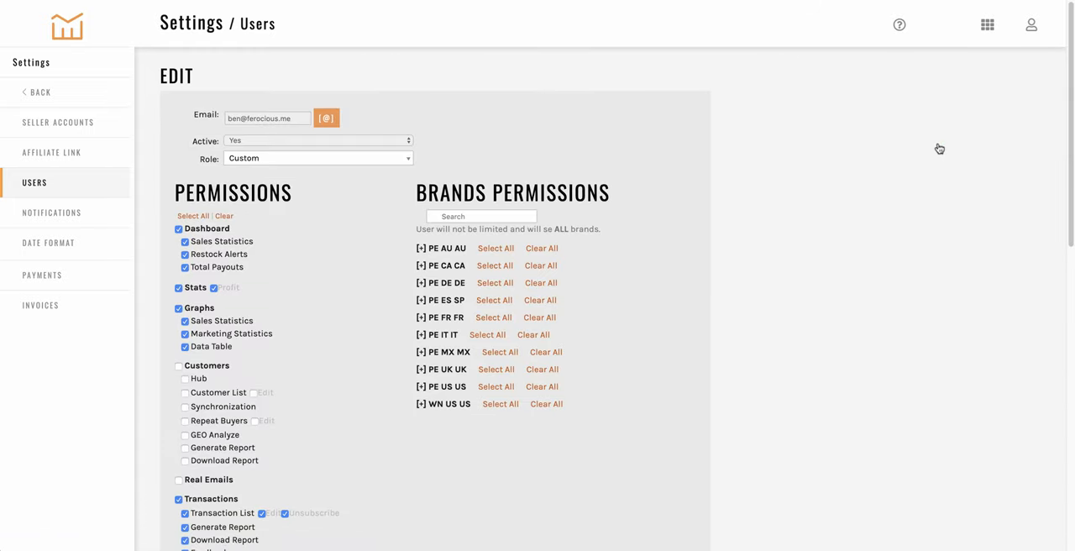
pyautogui.moveTo(81, 198)
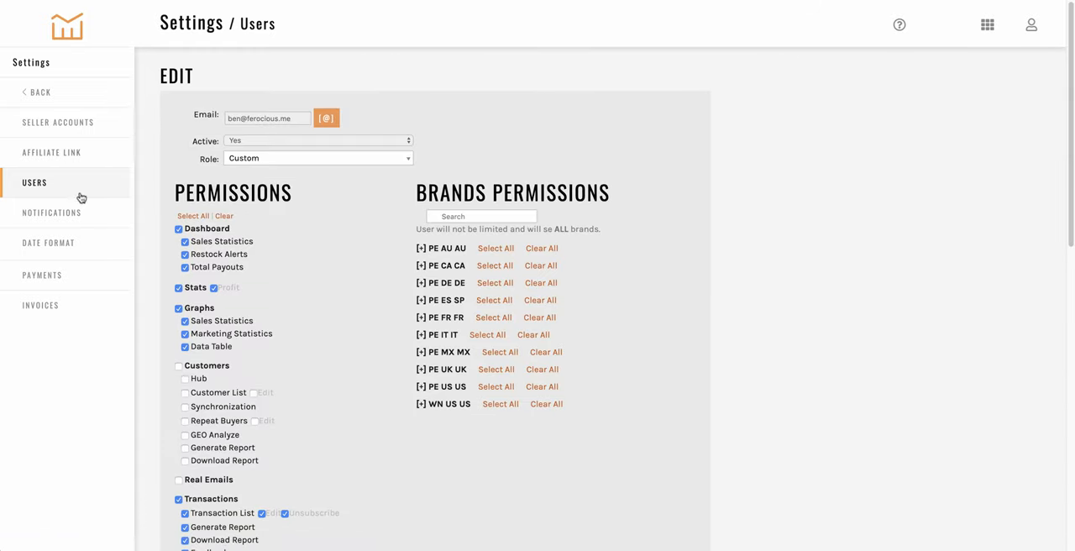
pyautogui.click(50, 212)
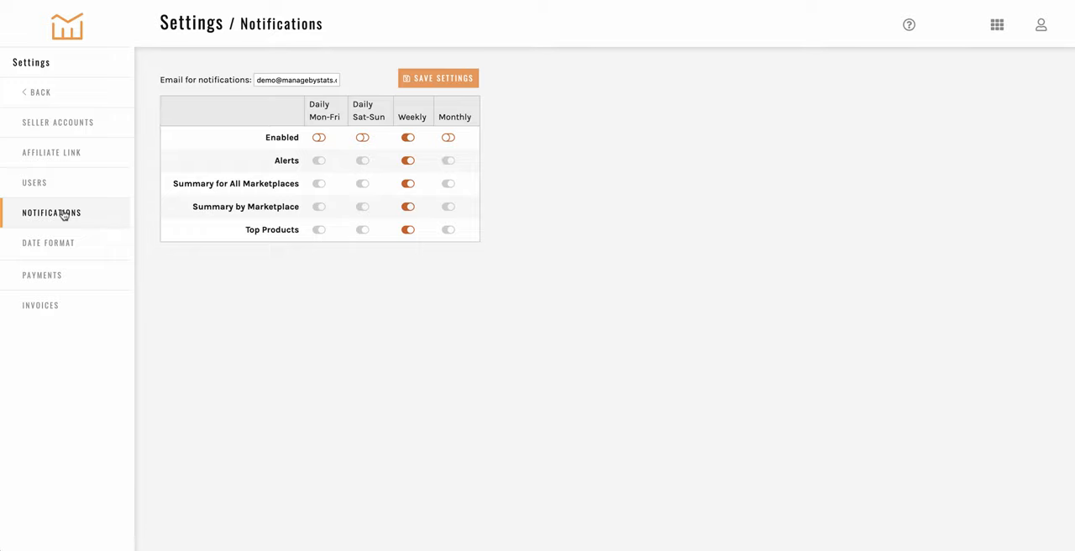
pyautogui.moveTo(60, 219)
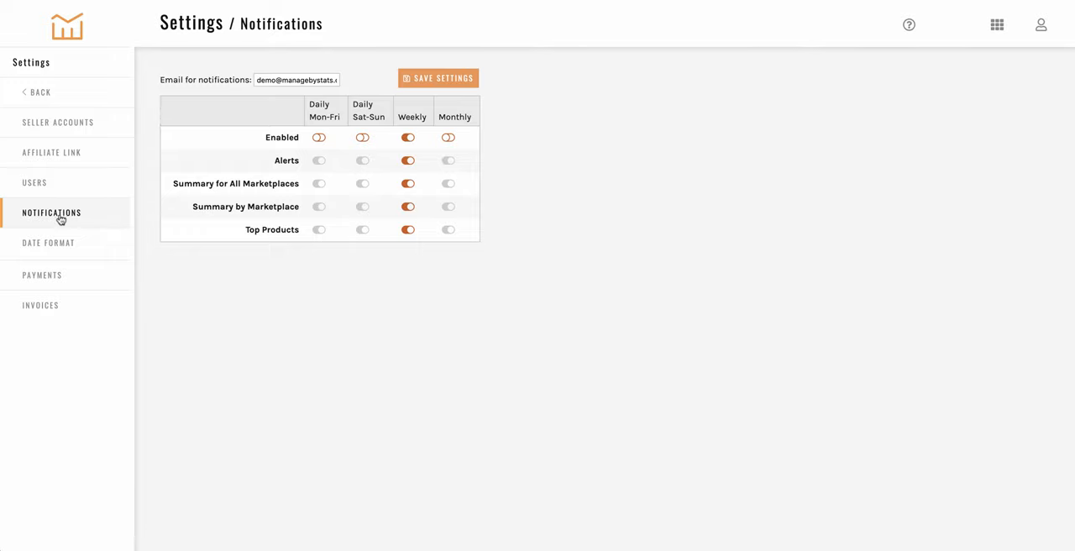
# Step: Review the date format choices and the subscription payments settings
pyautogui.click(47, 242)
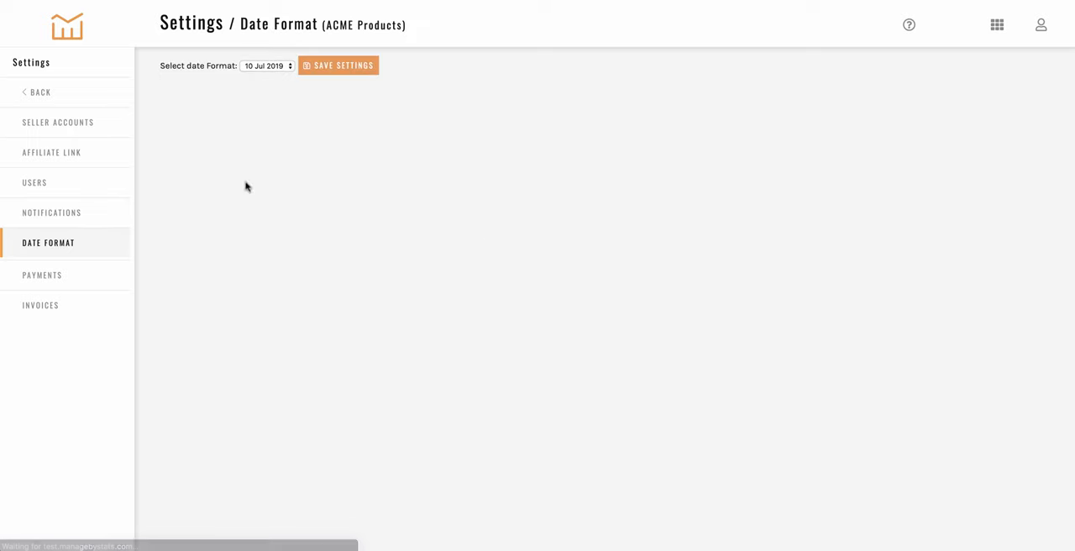
pyautogui.click(266, 65)
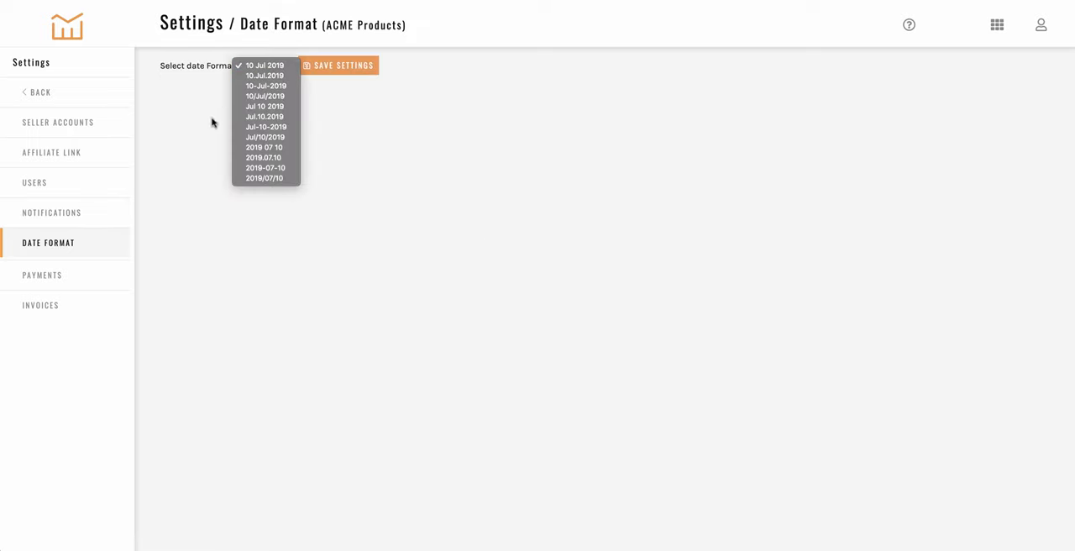
pyautogui.click(41, 272)
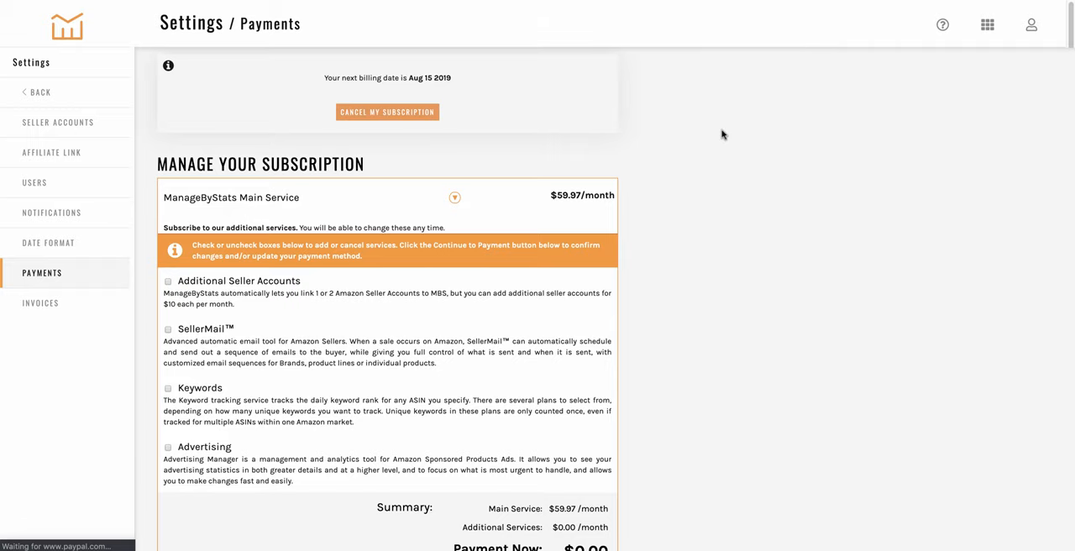
# Step: Scroll through payments and view the payment history under Invoices
pyautogui.scroll(-3)
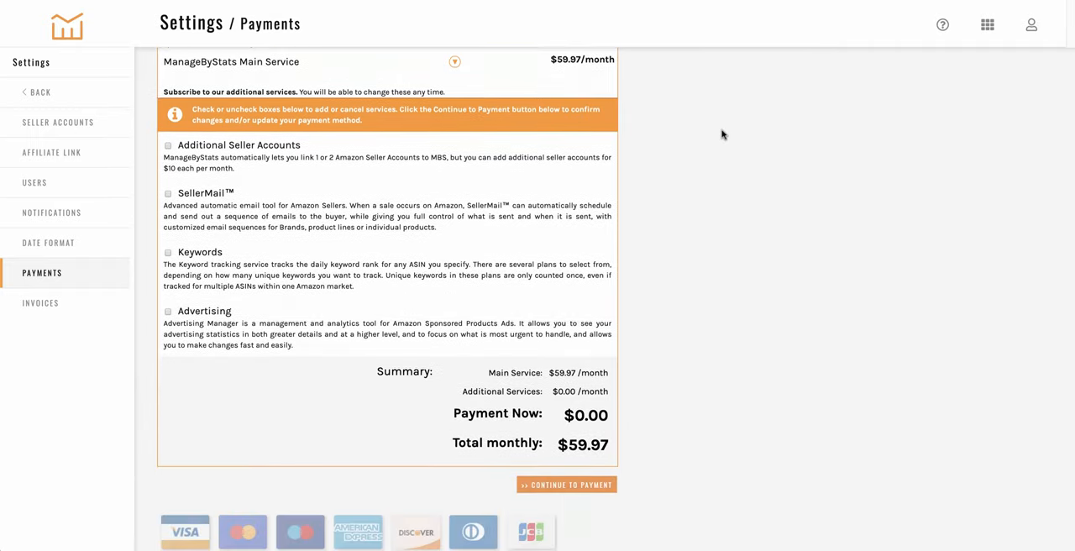
pyautogui.scroll(-3)
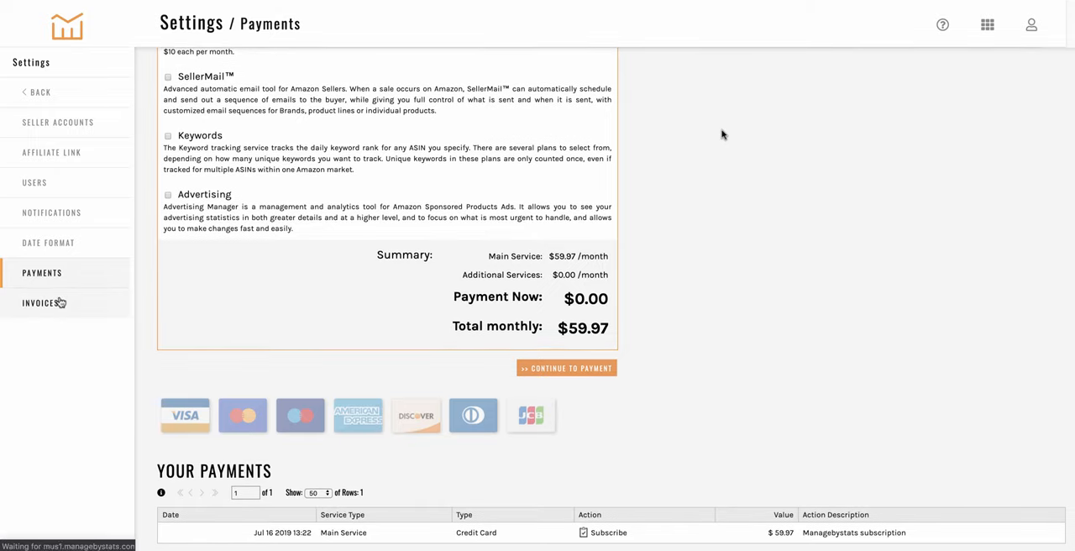
pyautogui.click(44, 302)
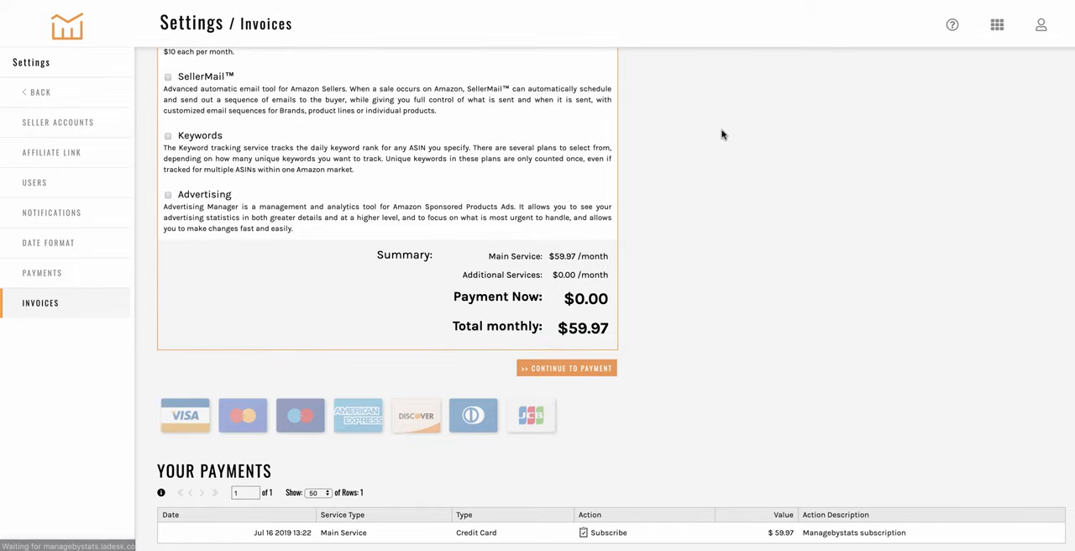